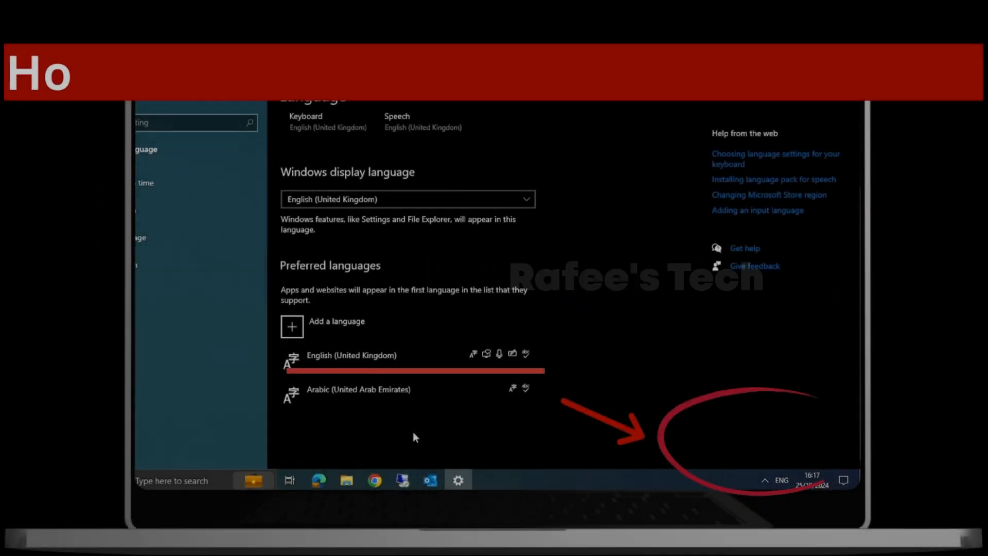
Open Windows Settings from Start and go to Time & Language's Language page.
left_click(359, 389)
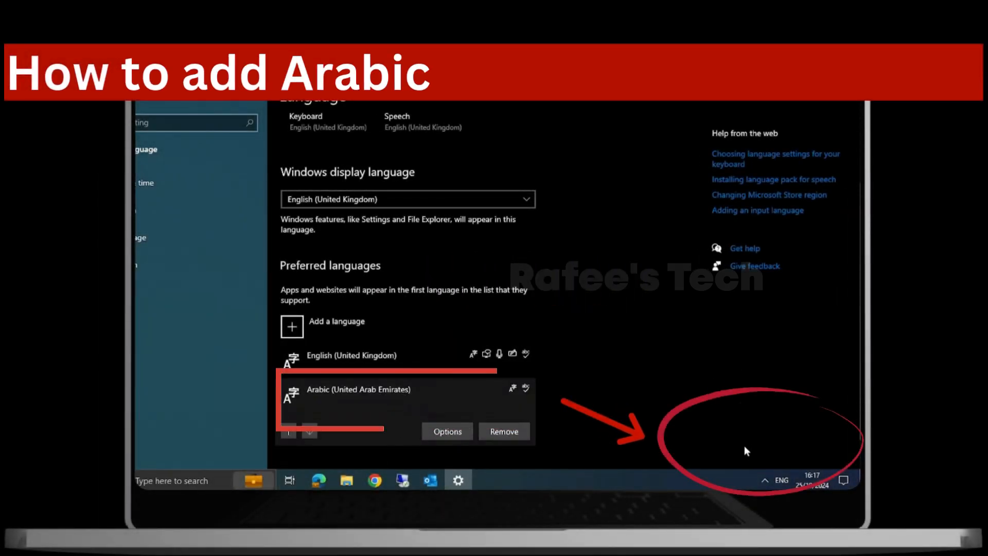
left_click(781, 479)
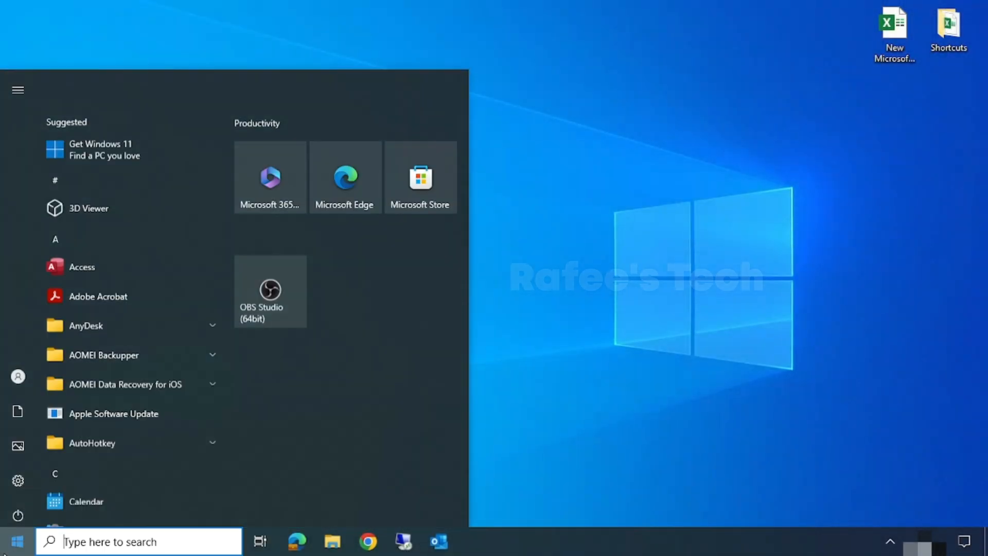
left_click(18, 480)
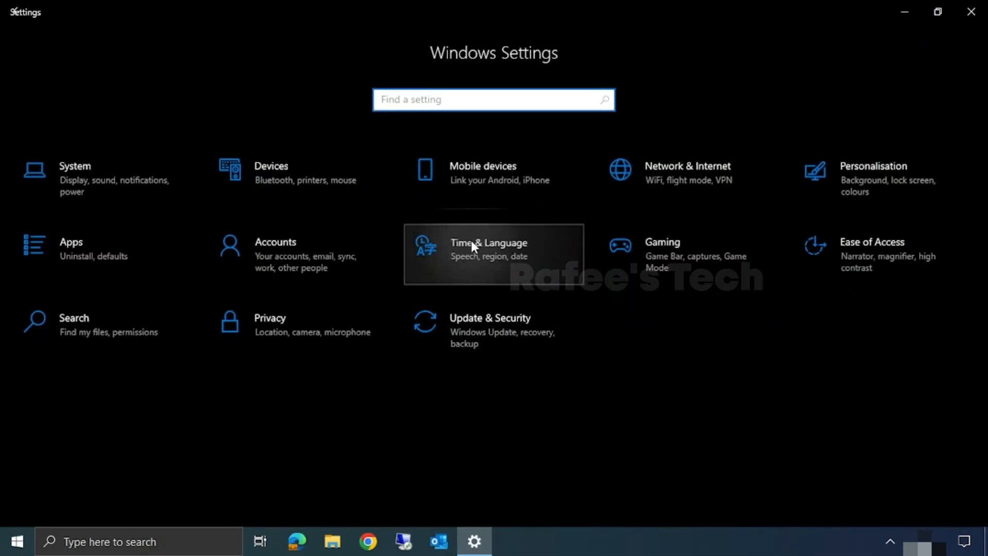
left_click(488, 248)
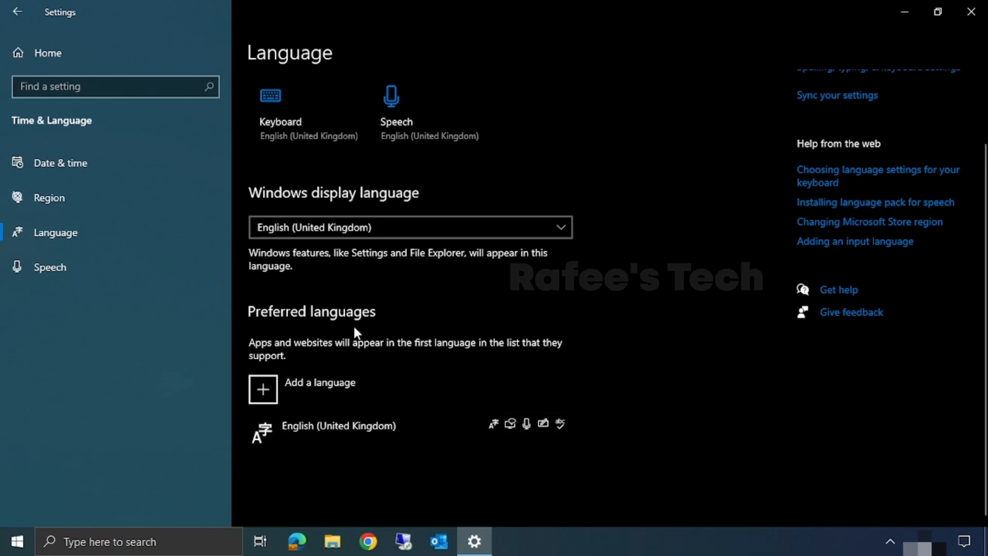
Search 'arabi', pick Arabic (United Arab Emirates), and continue its installation.
left_click(263, 389)
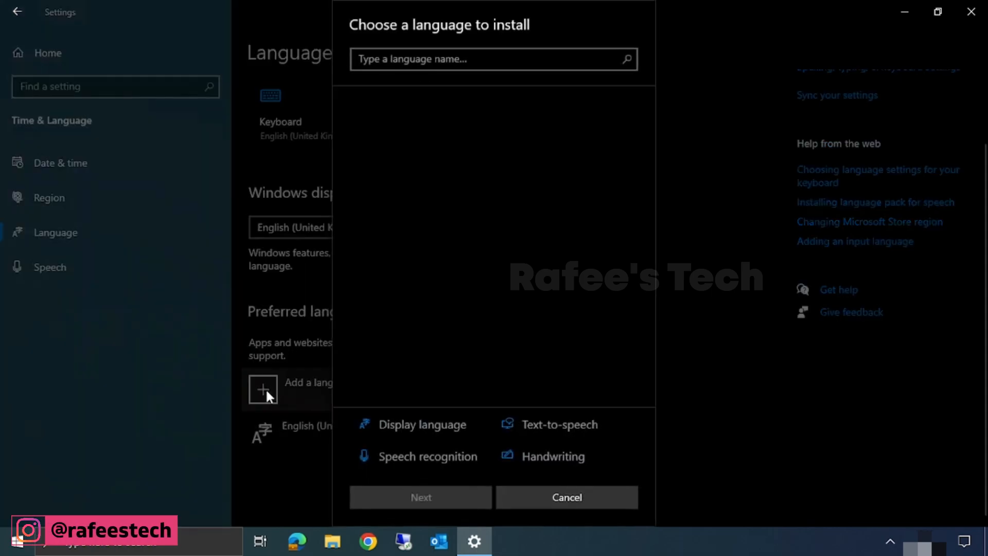
left_click(493, 59)
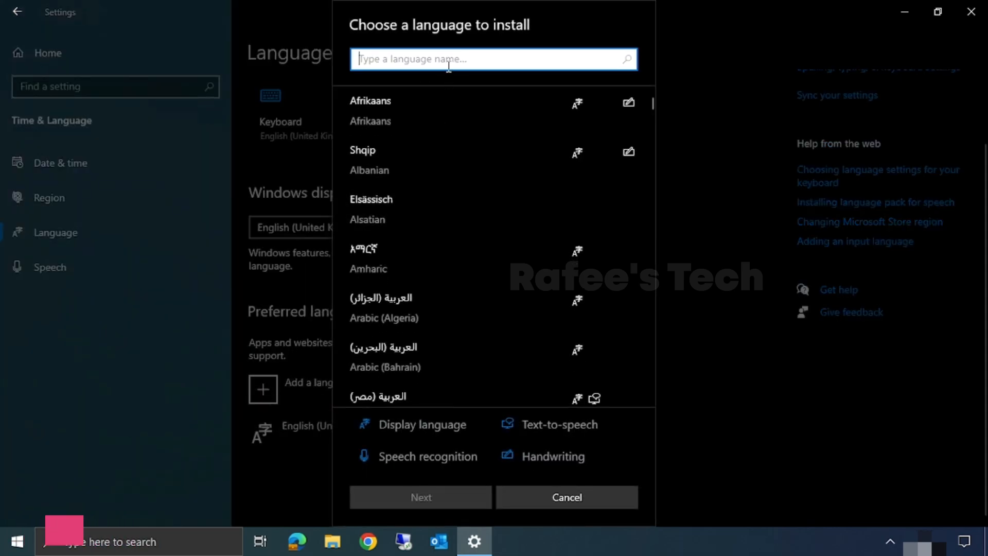
type("a")
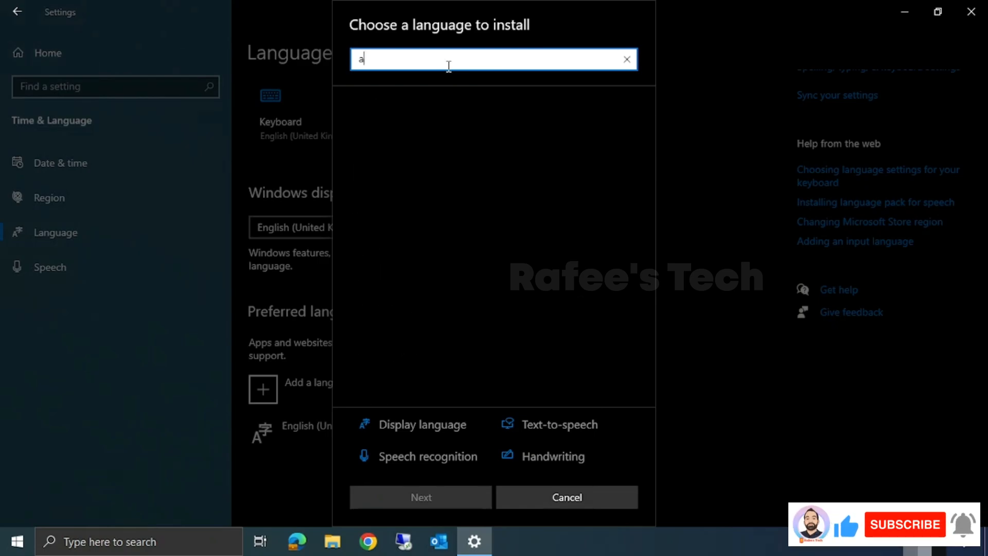
type("rabi")
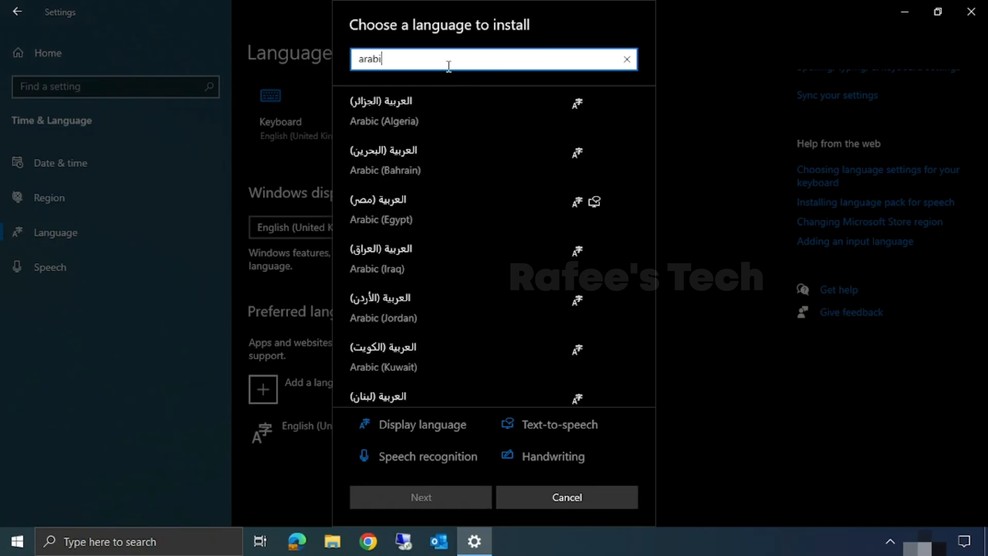
scroll("down", 3)
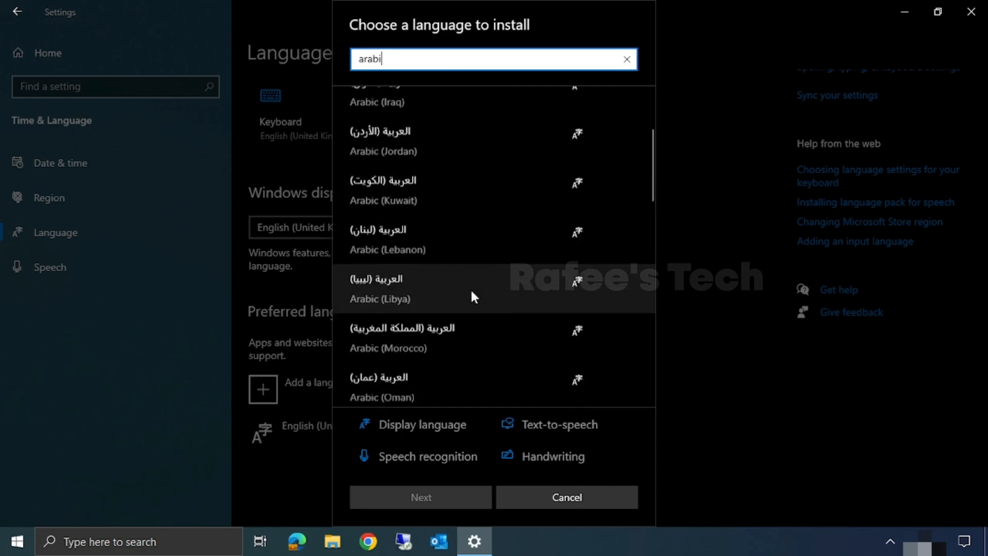
scroll("down", 3)
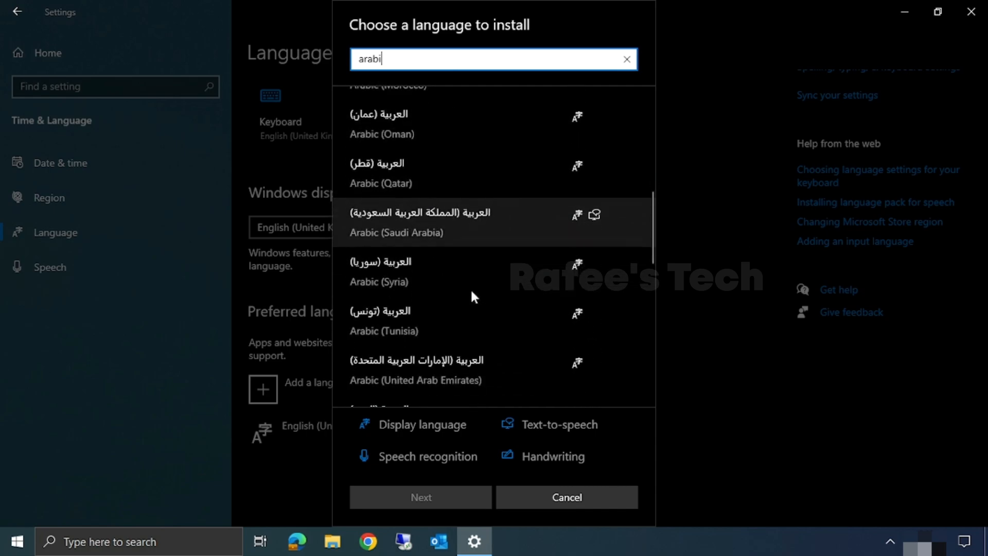
left_click(416, 321)
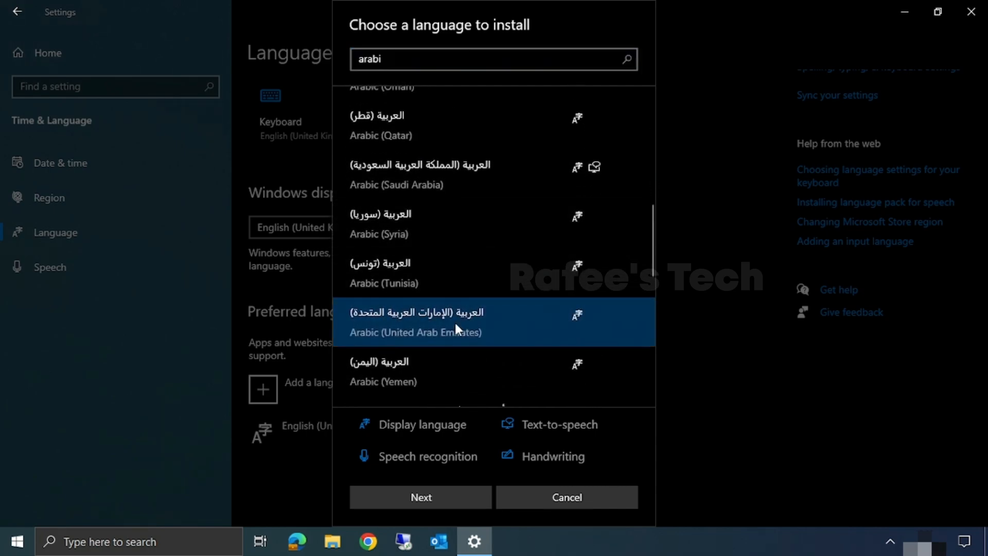
left_click(420, 497)
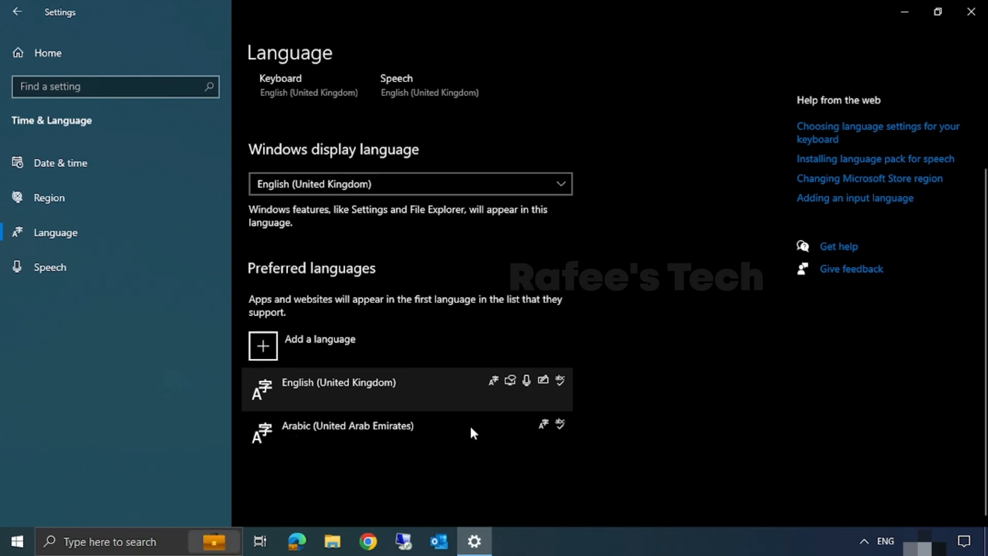
From the taskbar ENG indicator, switch input to Arabic (United Arab Emirates), then back to English.
left_click(346, 432)
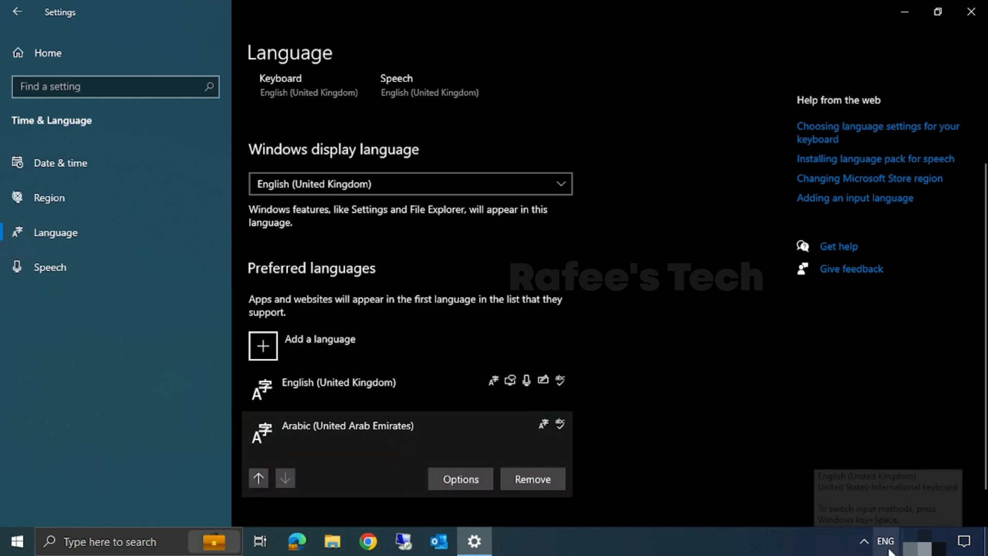
left_click(885, 540)
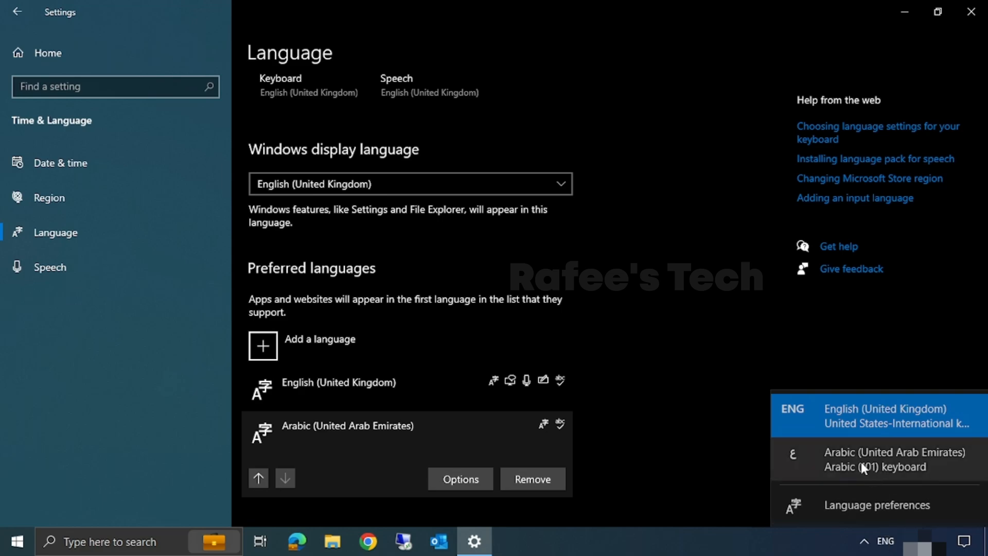
left_click(885, 415)
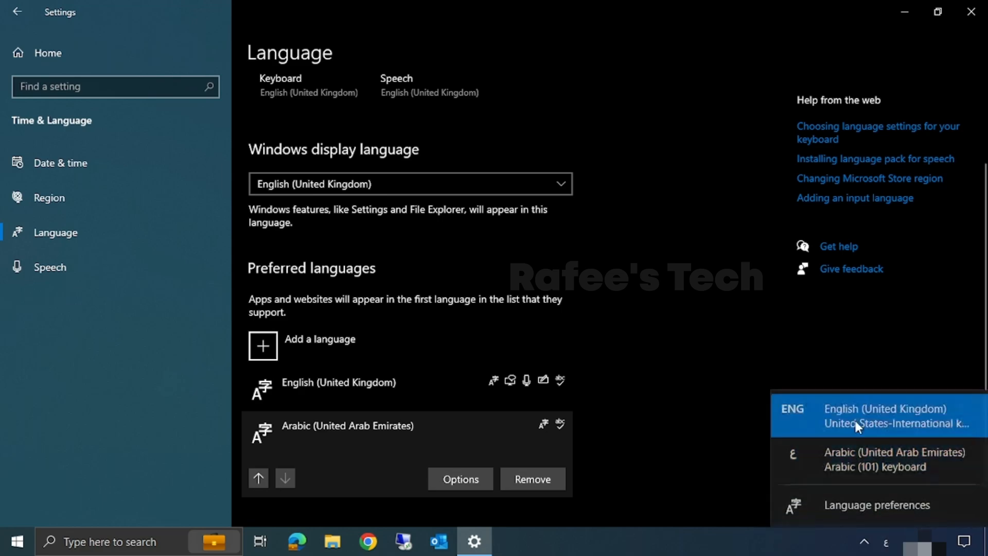
left_click(884, 414)
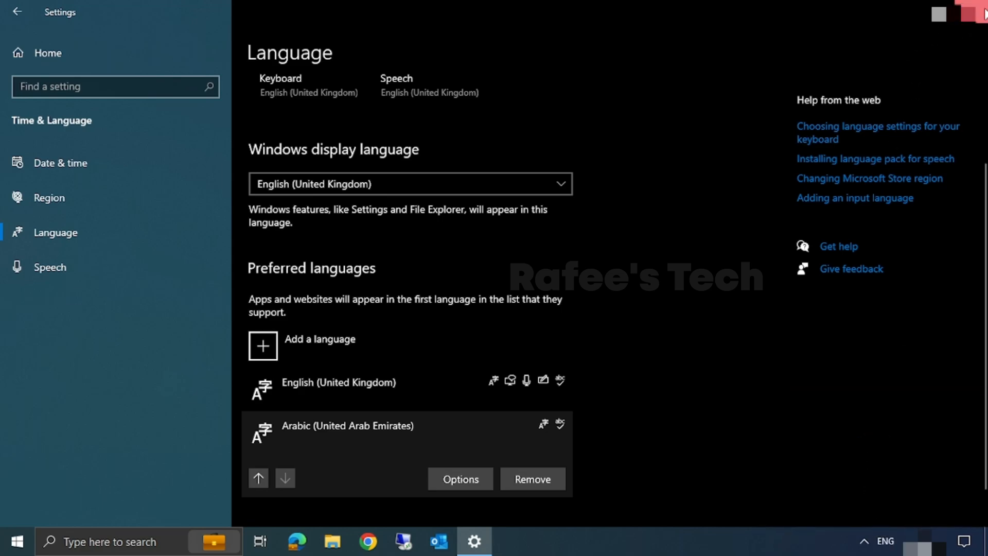